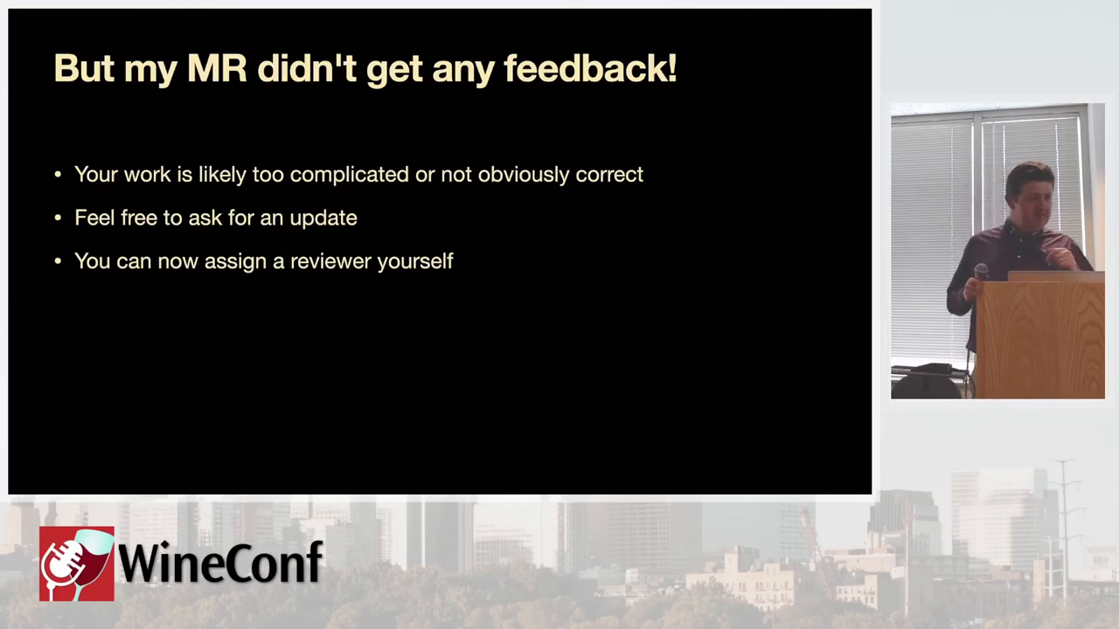
Step: Advance the slideshow from the no-feedback merge request slide to the 'Success!' slide
key(Right)
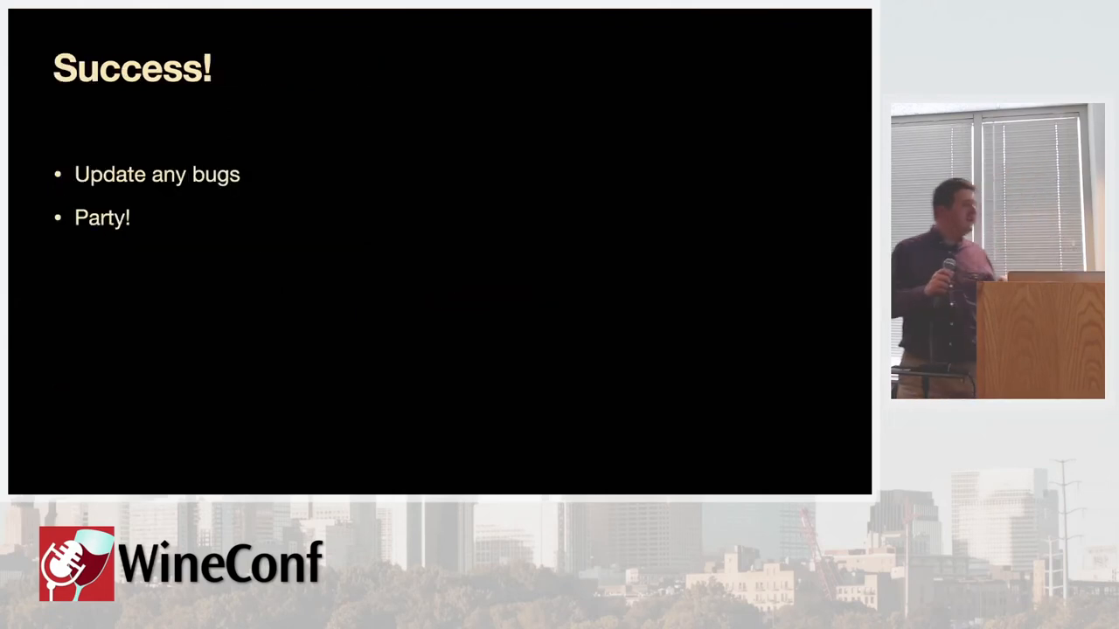